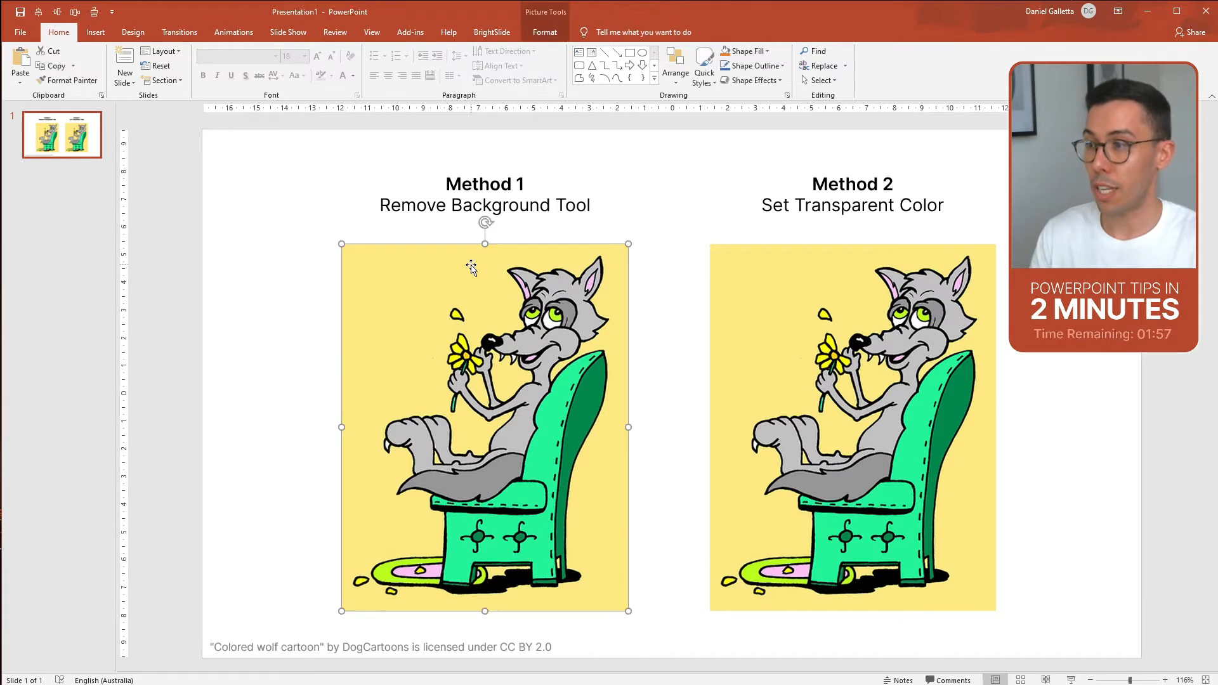
# - Show the Picture Tools Format ribbon for the selected left wolf picture
pyautogui.click(544, 32)
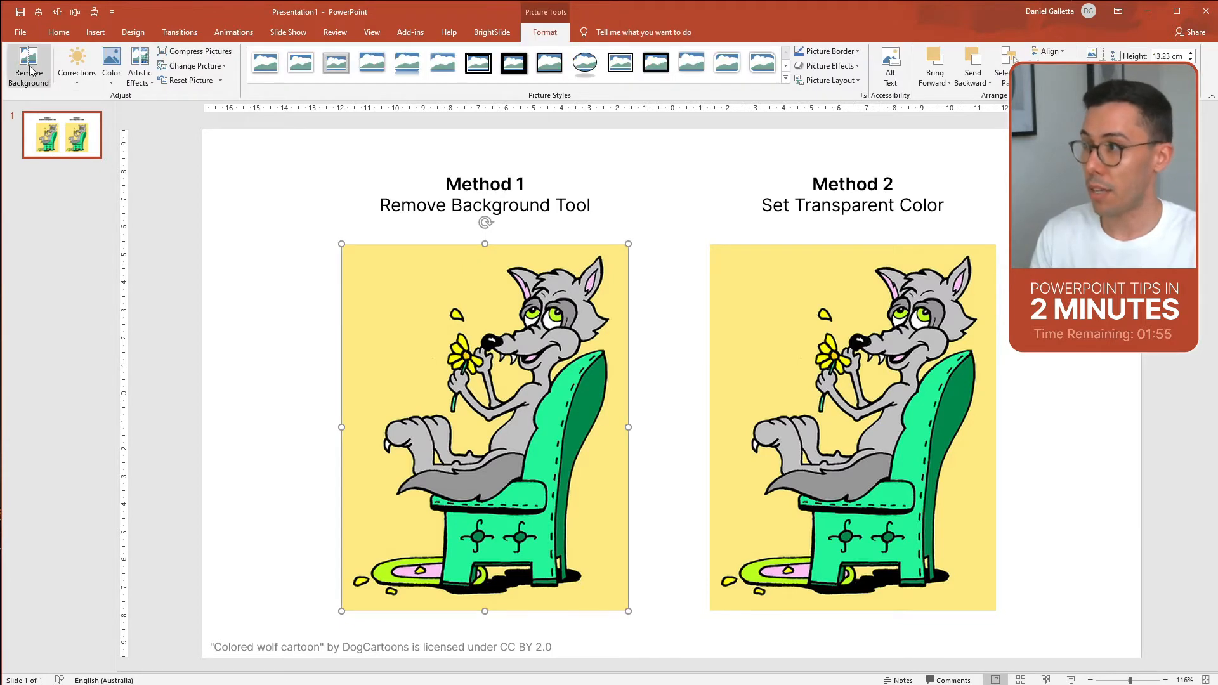
# - Remove the yellow background from the Method 1 wolf, keeping the wolf, chair and rug
pyautogui.click(28, 69)
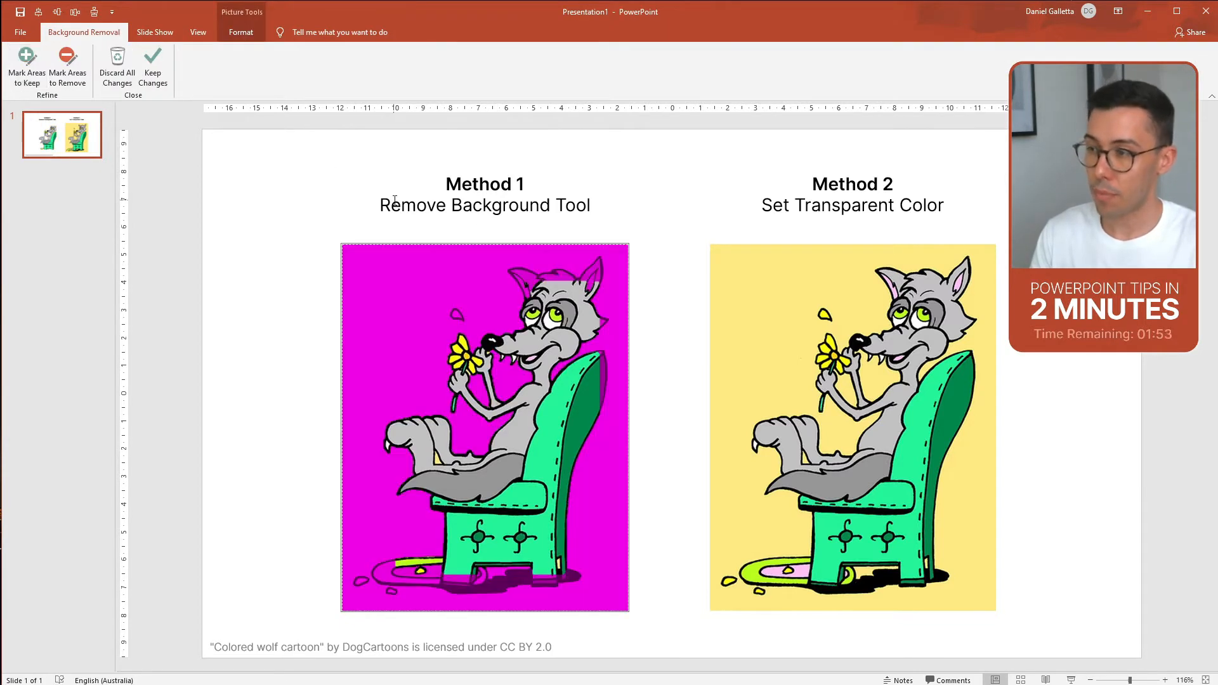
pyautogui.moveTo(513, 272)
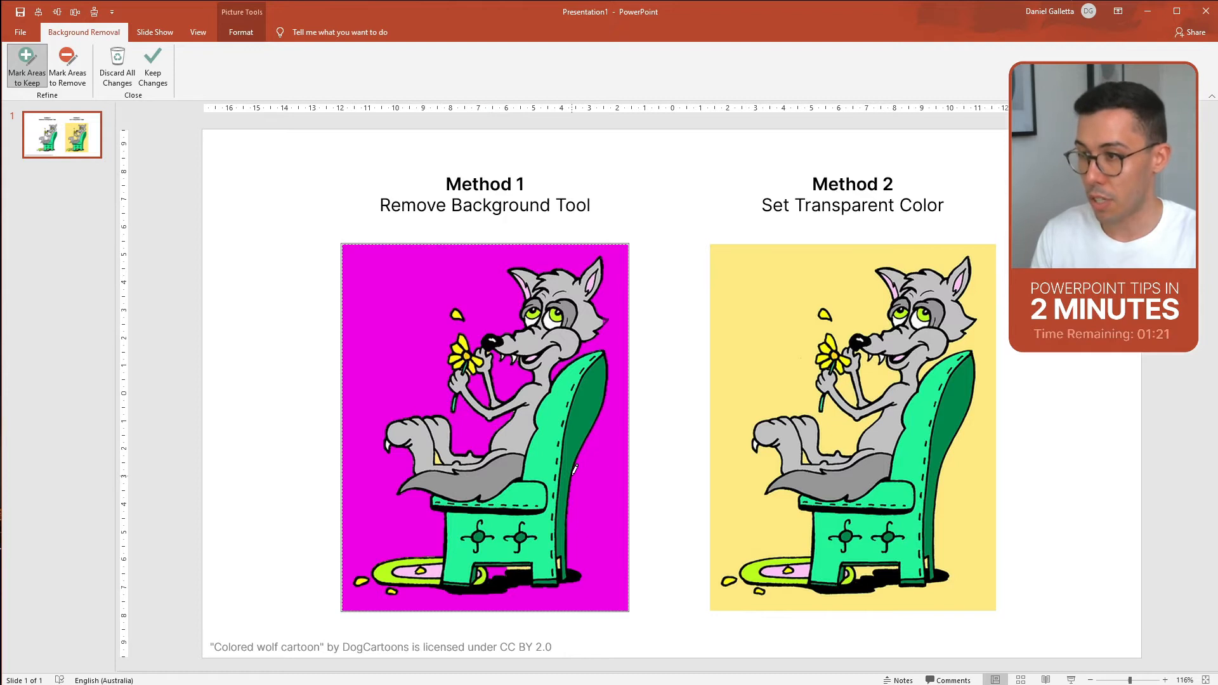
pyautogui.moveTo(635, 400)
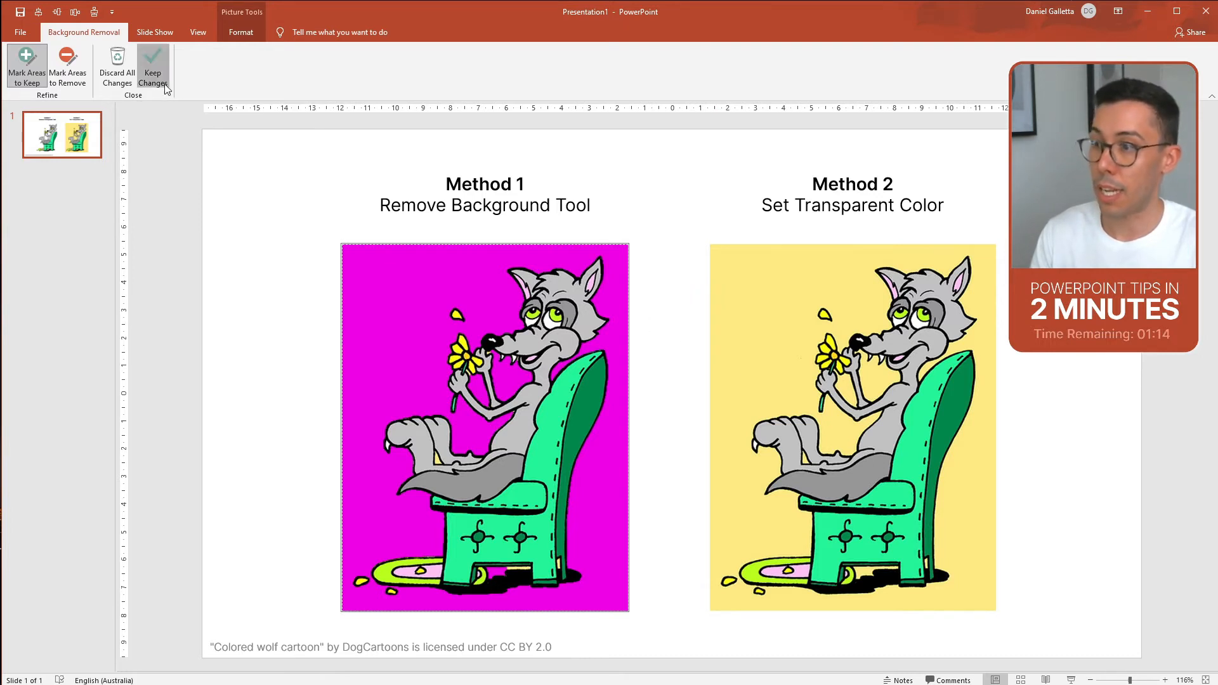
pyautogui.click(152, 69)
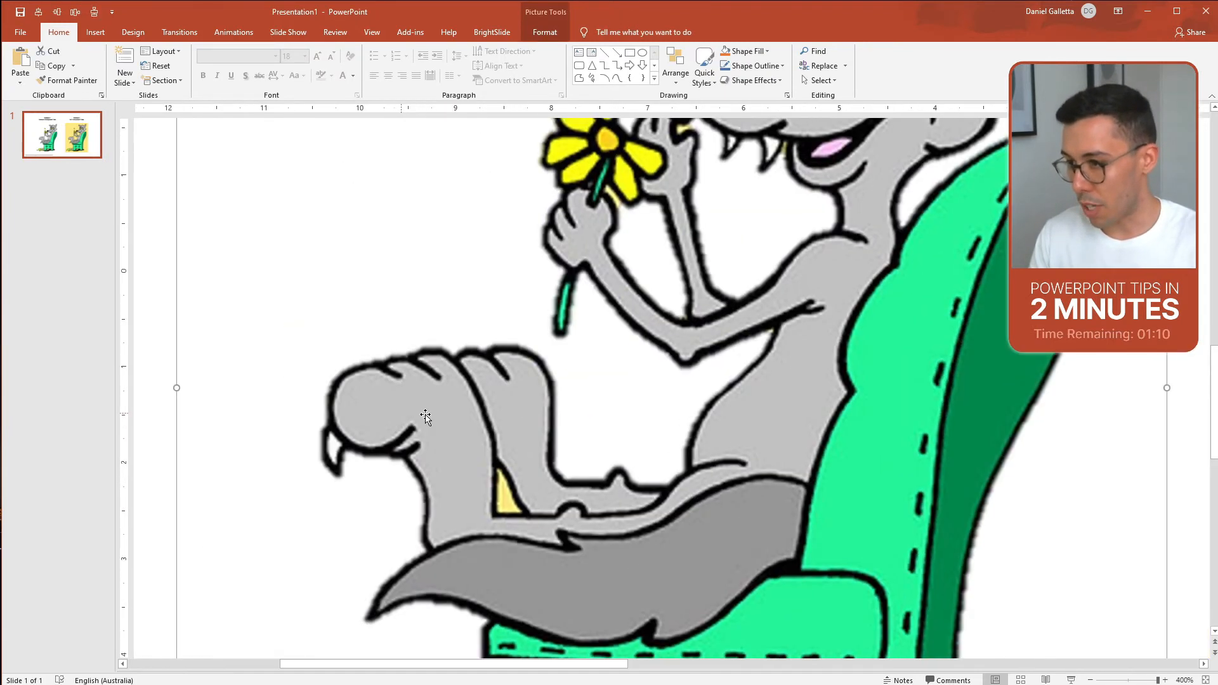
pyautogui.moveTo(641, 472)
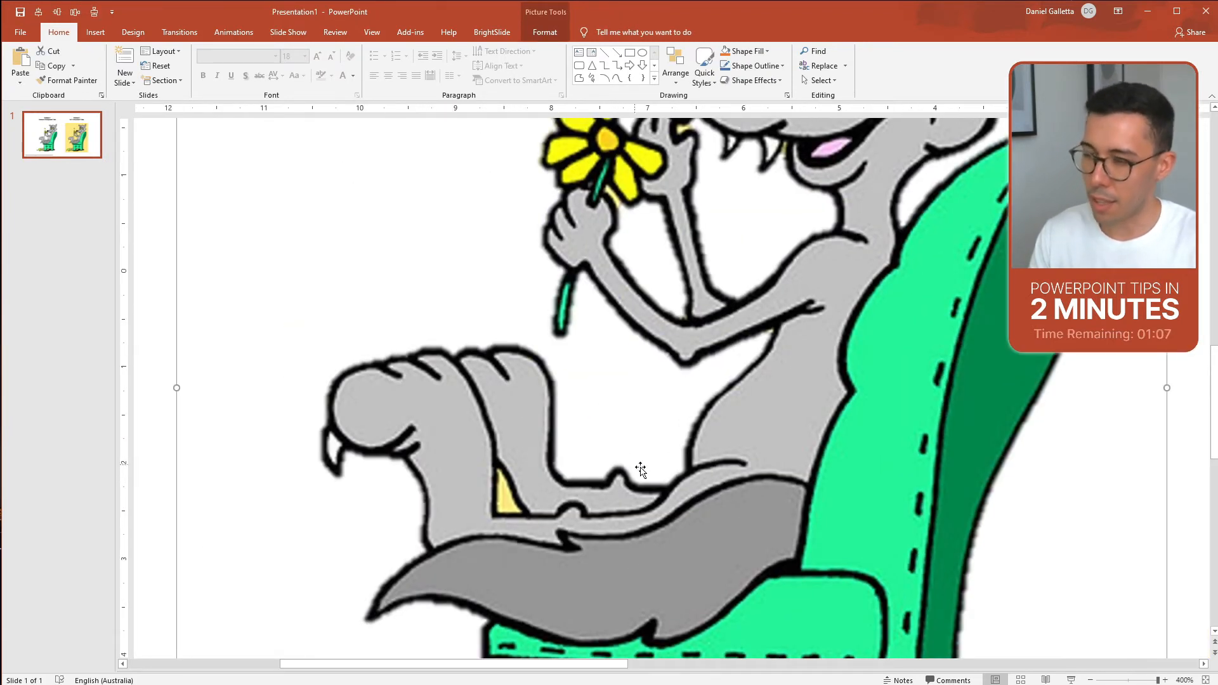
pyautogui.moveTo(591, 303)
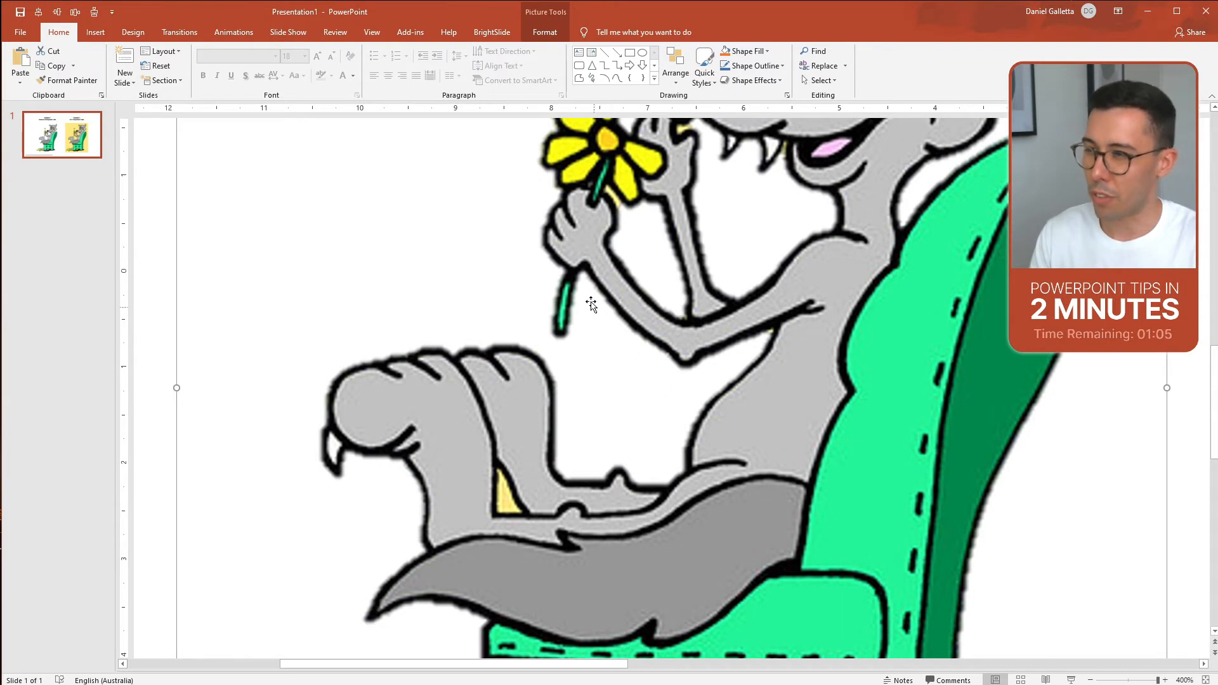
pyautogui.moveTo(609, 388)
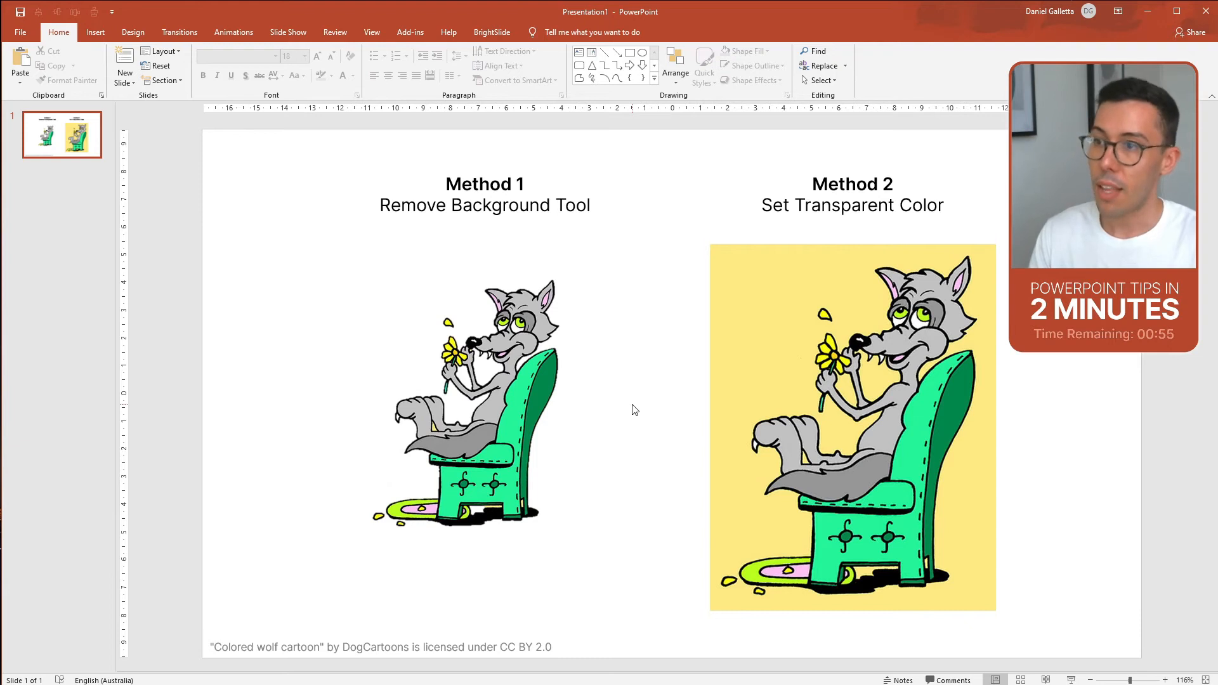
pyautogui.moveTo(693, 388)
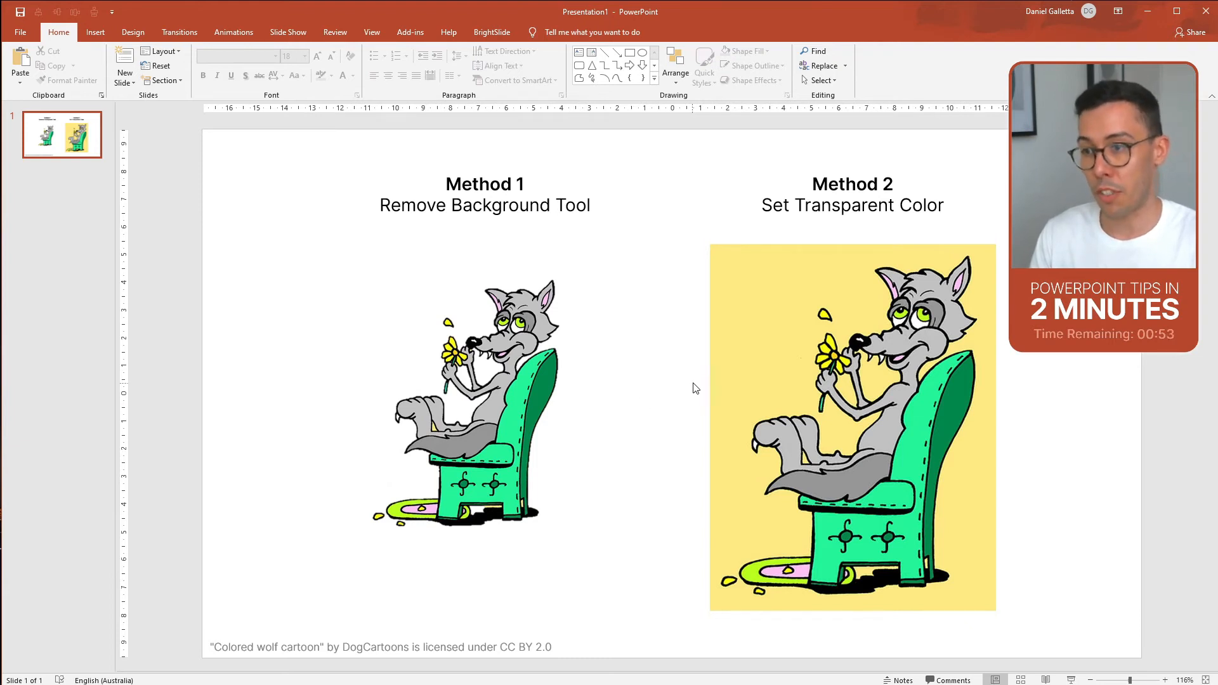
pyautogui.moveTo(764, 353)
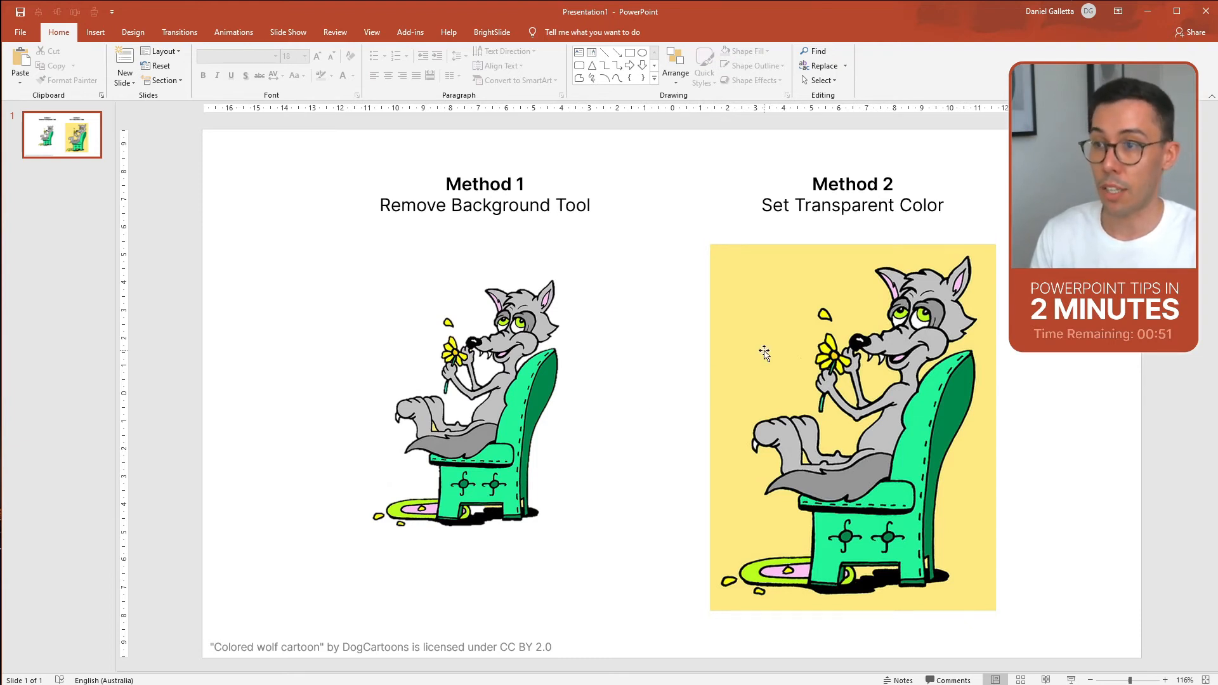
pyautogui.moveTo(764, 316)
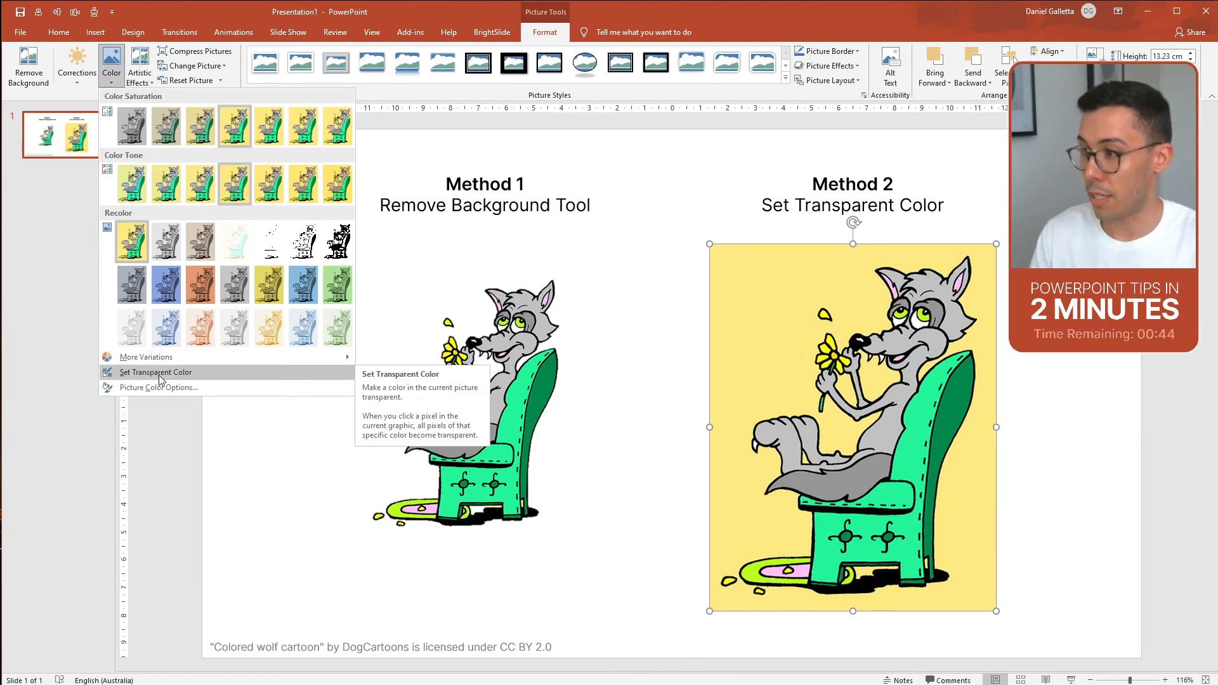
# - Start the Set Transparent Color picker on the Method 2 wolf picture
pyautogui.click(155, 373)
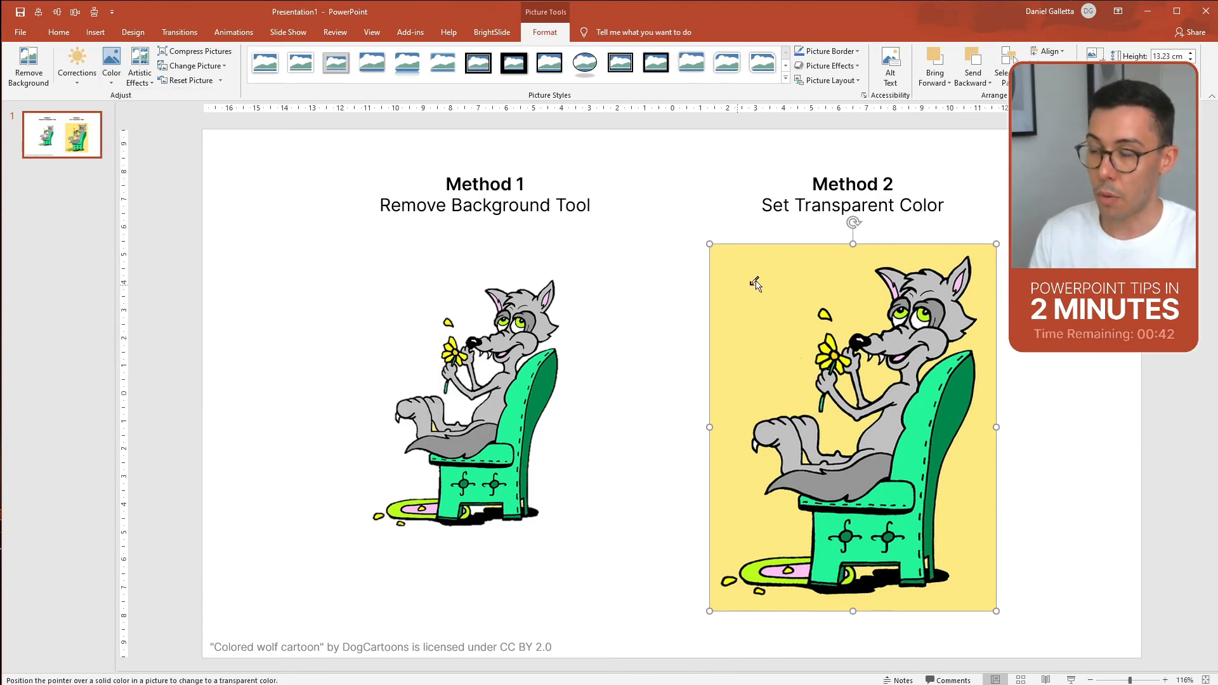
pyautogui.moveTo(752, 288)
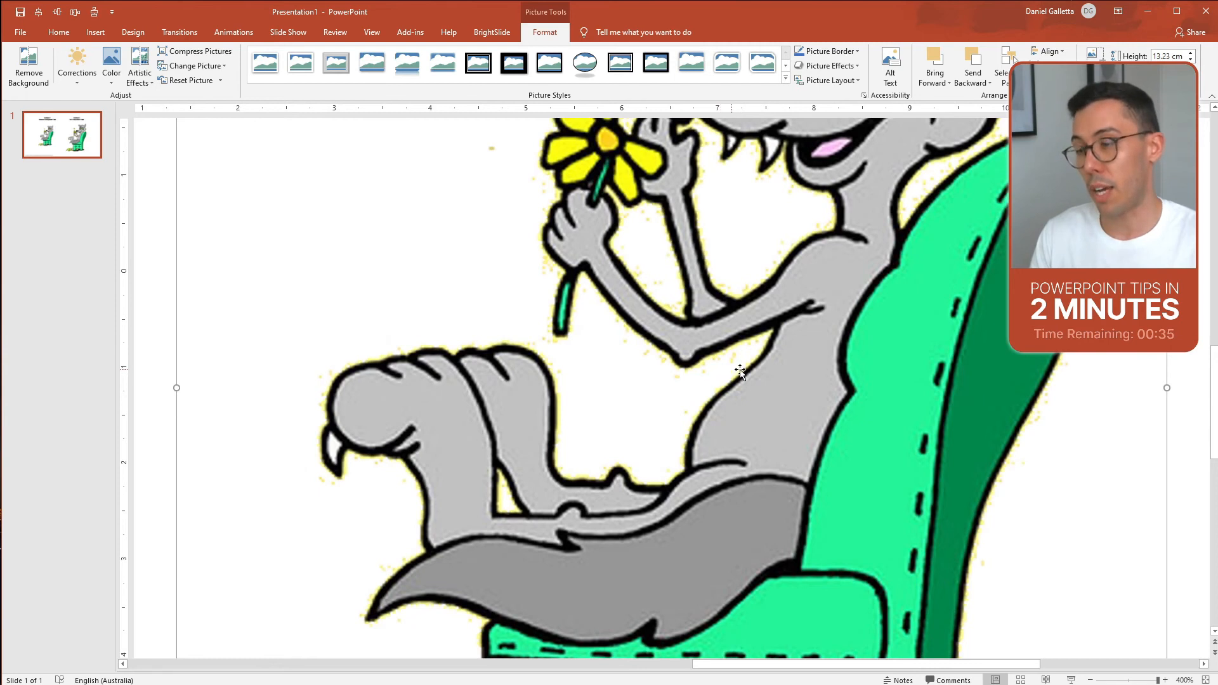
pyautogui.moveTo(594, 322)
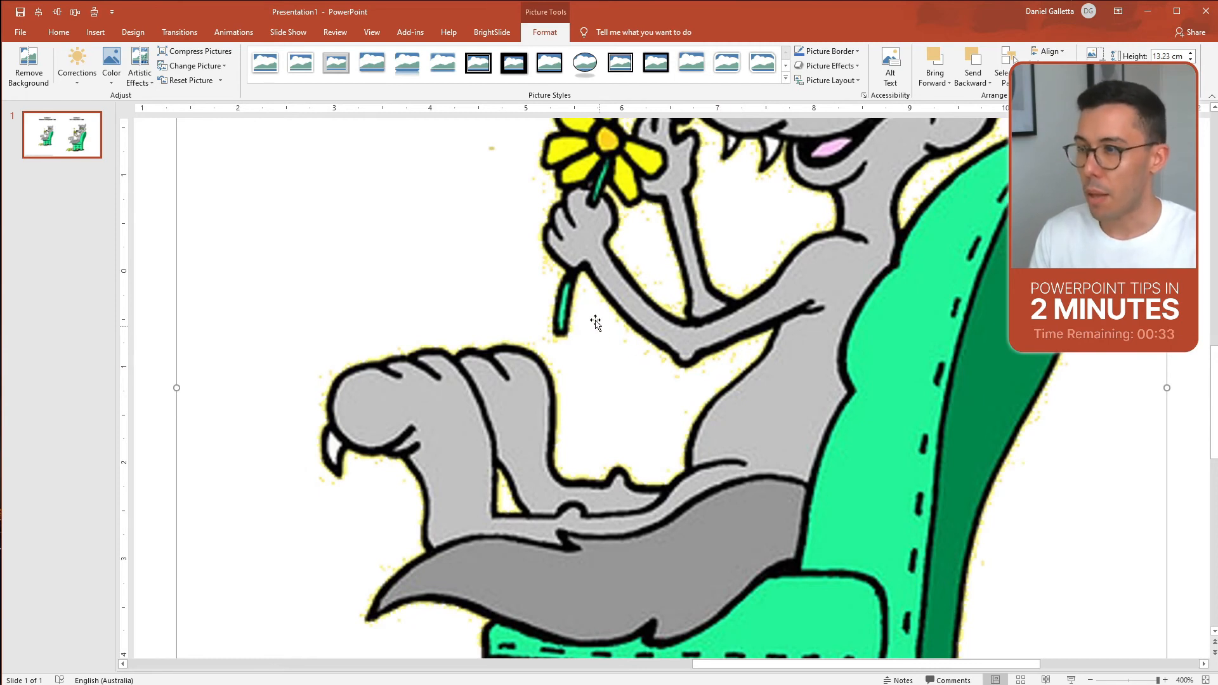
pyautogui.moveTo(672, 378)
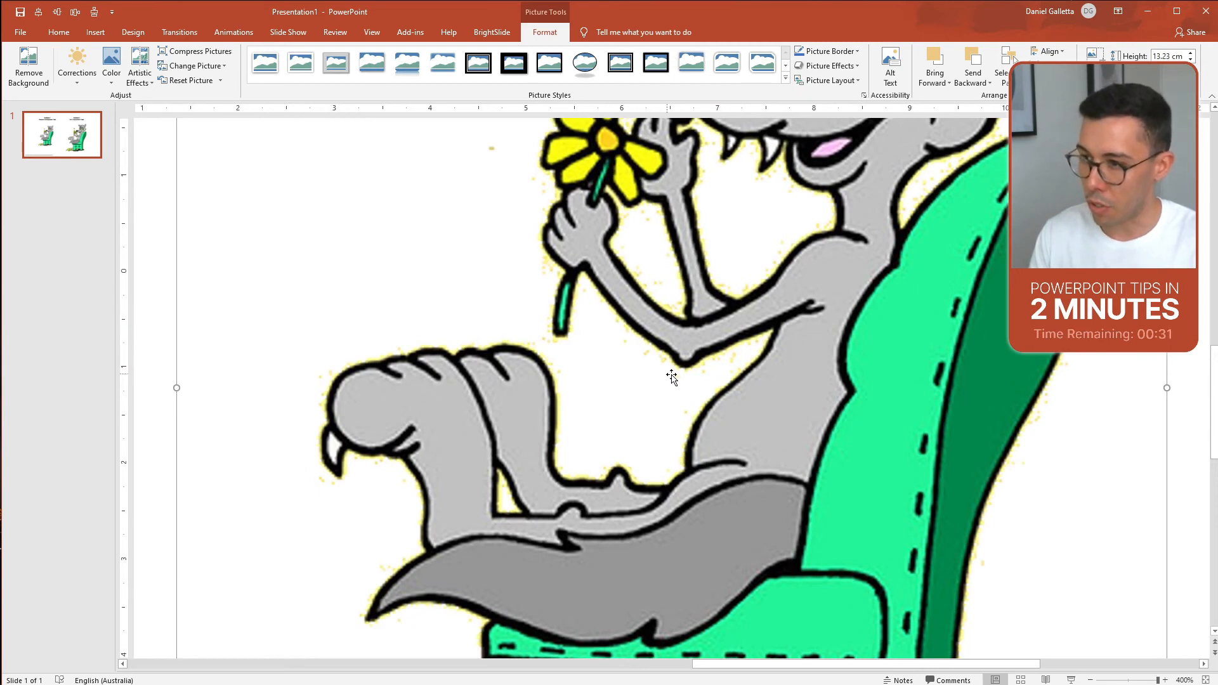
pyautogui.moveTo(676, 412)
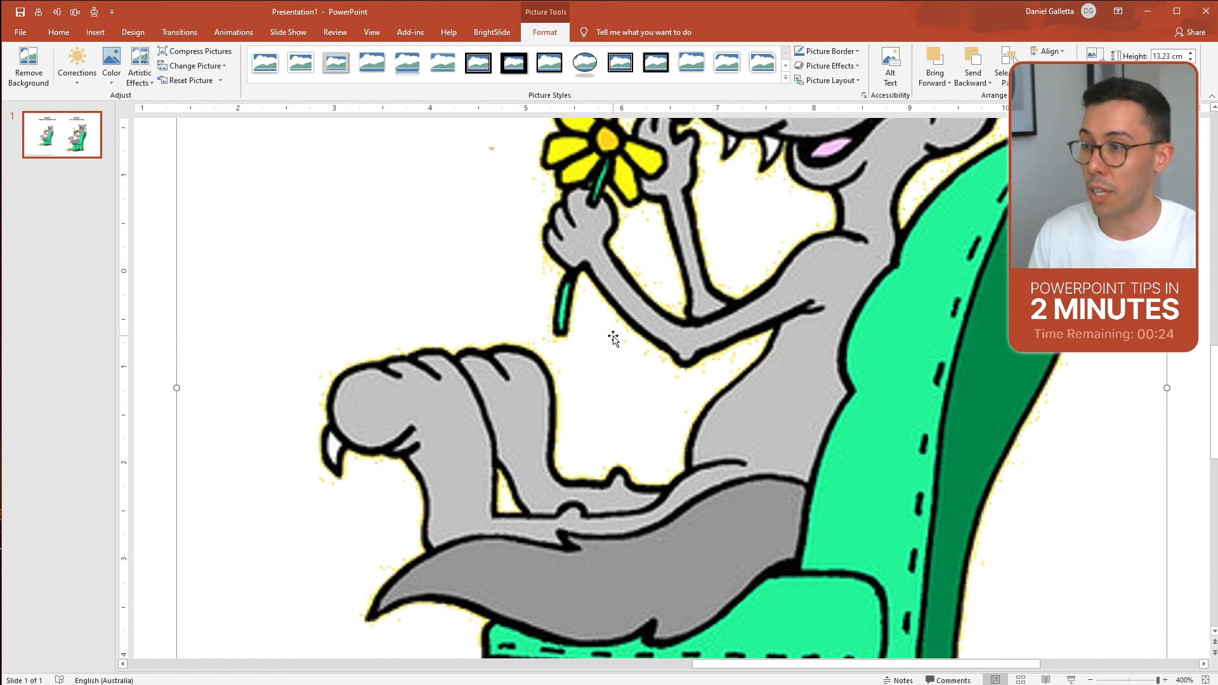
# - Make the Method 2 wolf's yellow backdrop transparent and zoom in to check the edges
pyautogui.scroll(-3)
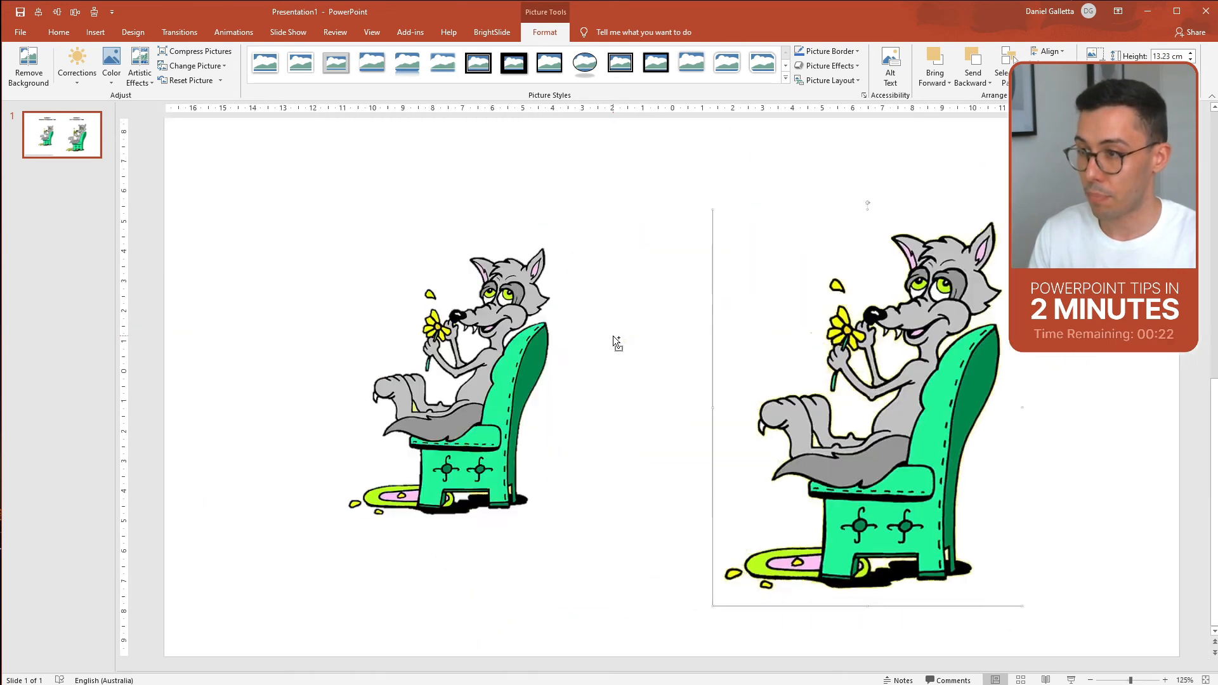